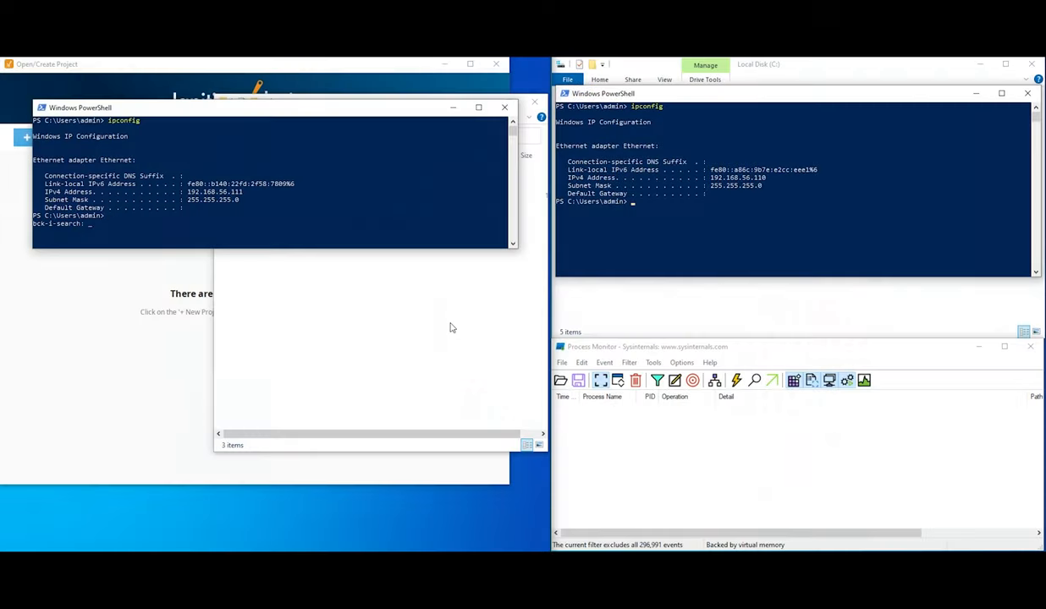
mouse_move(412, 154)
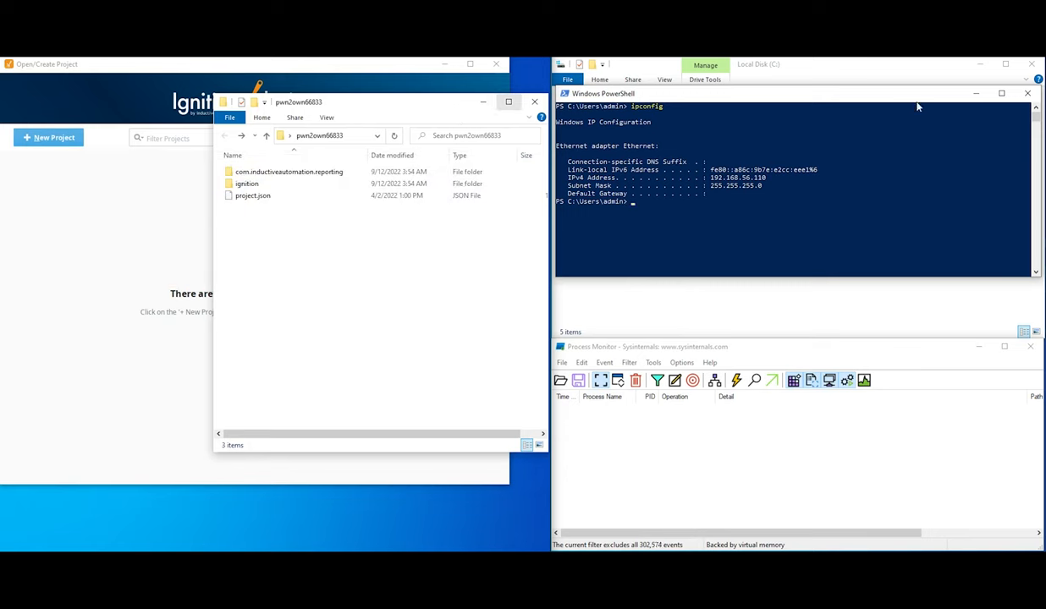
Browse to Audit Report's data file and highlight the cmd.exe whoami payload lines writing c:\poc.txt
left_click(1027, 93)
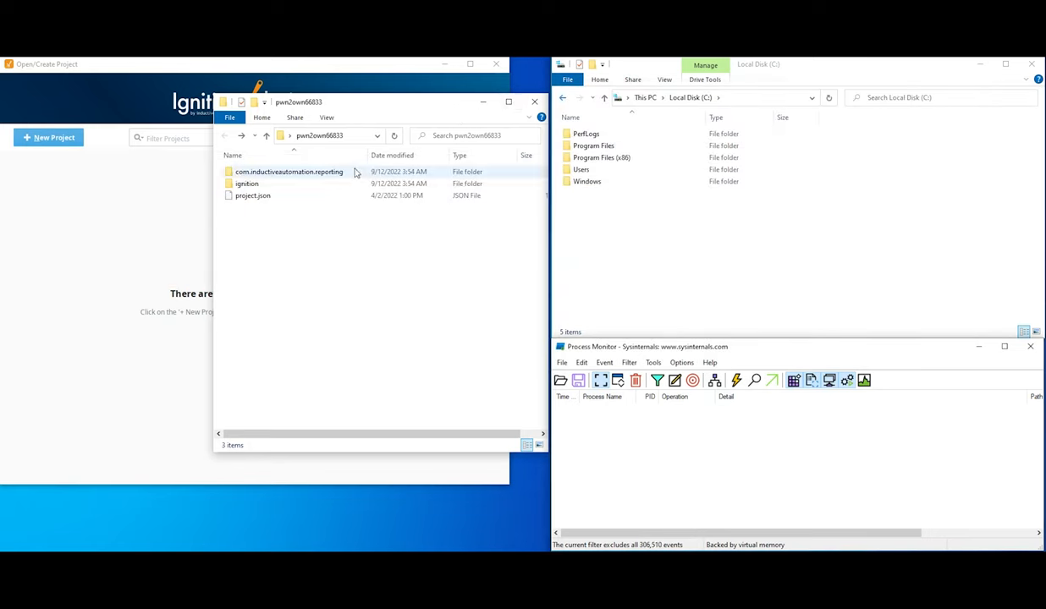
double_click(247, 183)
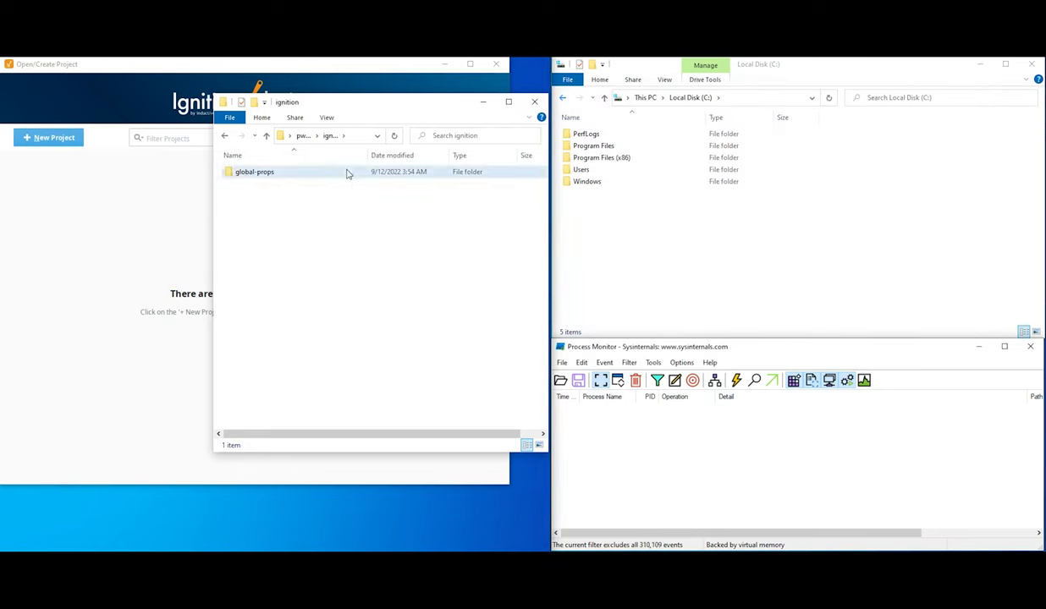
double_click(253, 173)
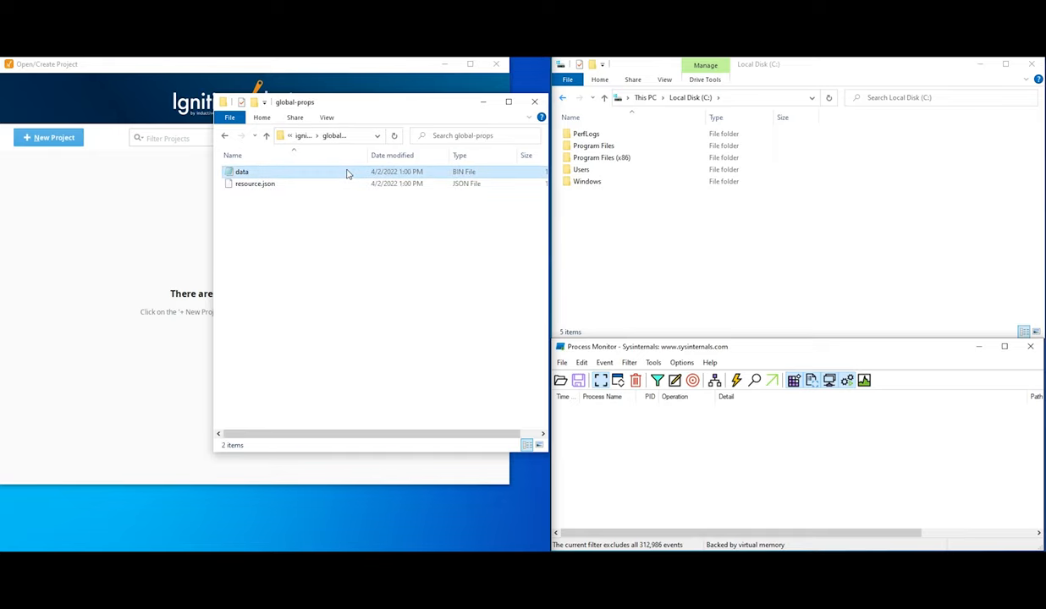
double_click(242, 172)
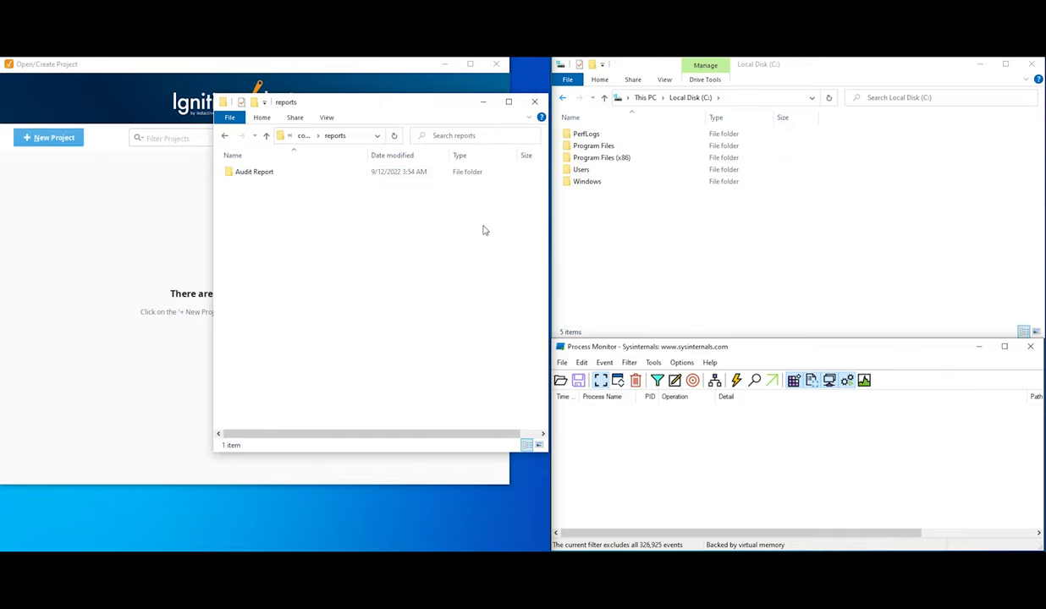
double_click(254, 171)
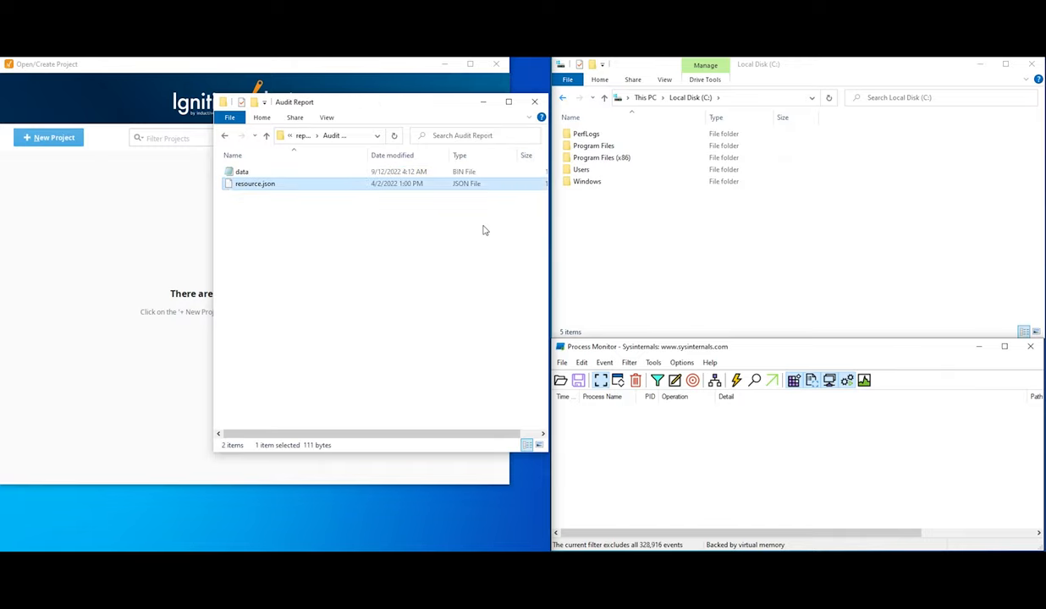
double_click(243, 171)
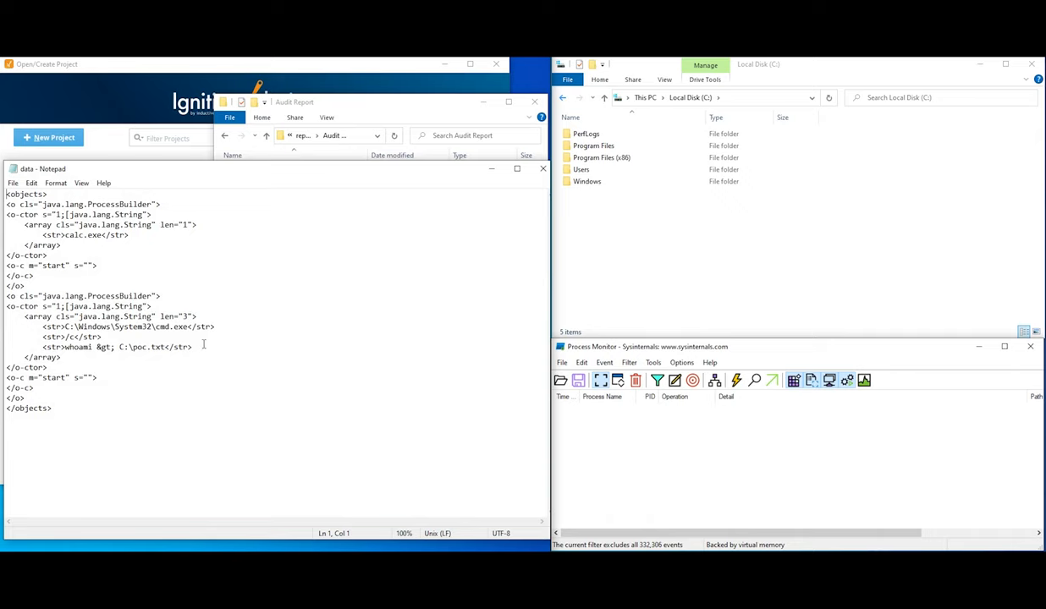
left_click_drag(43, 327, 193, 347)
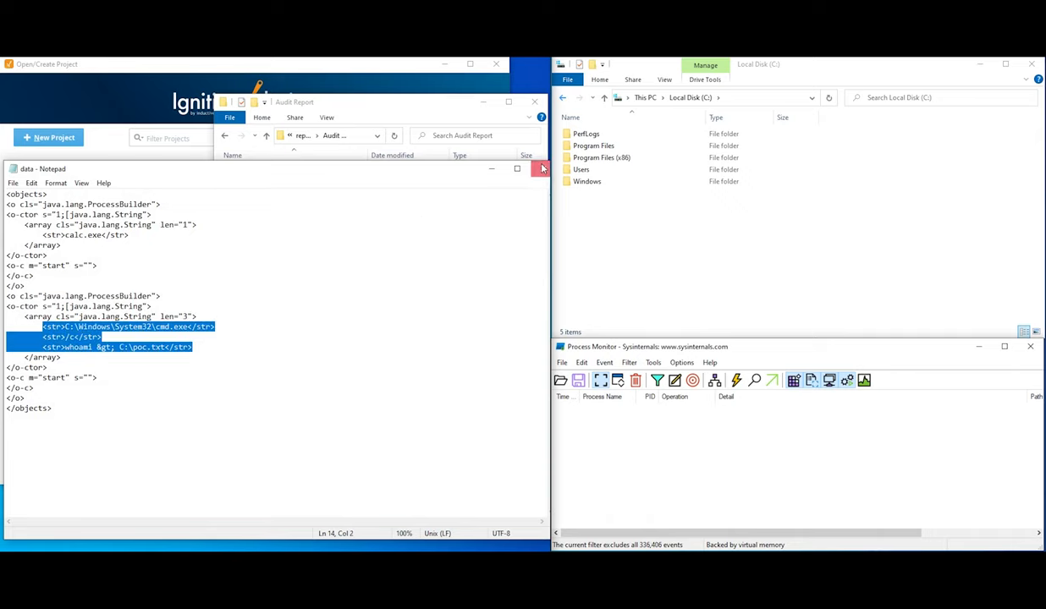
Import pwn2own66833.zip, which launches Calculator, and confirm the Import Project settings
left_click(542, 169)
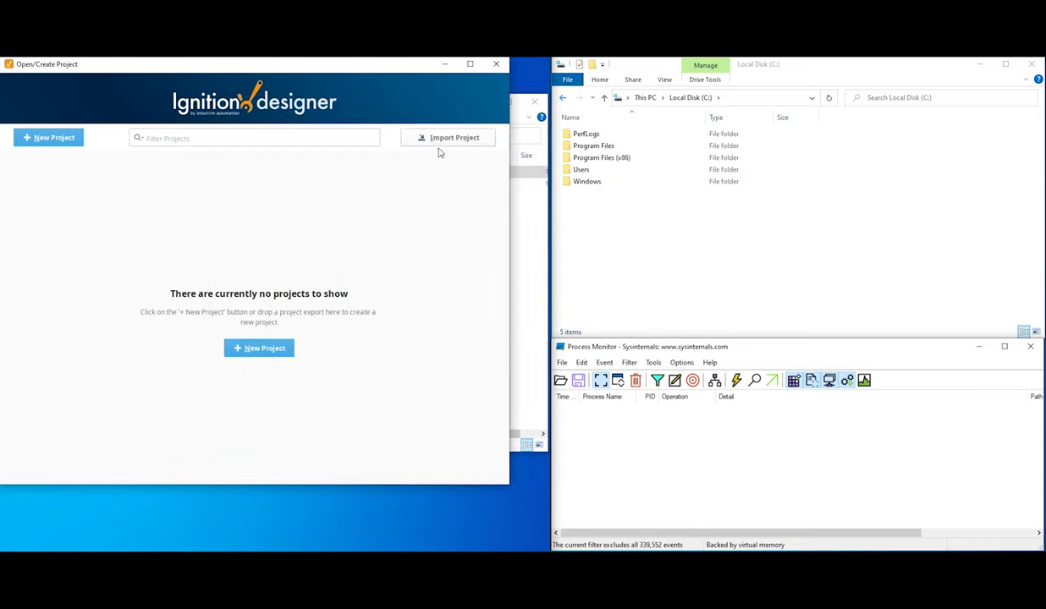
left_click(453, 137)
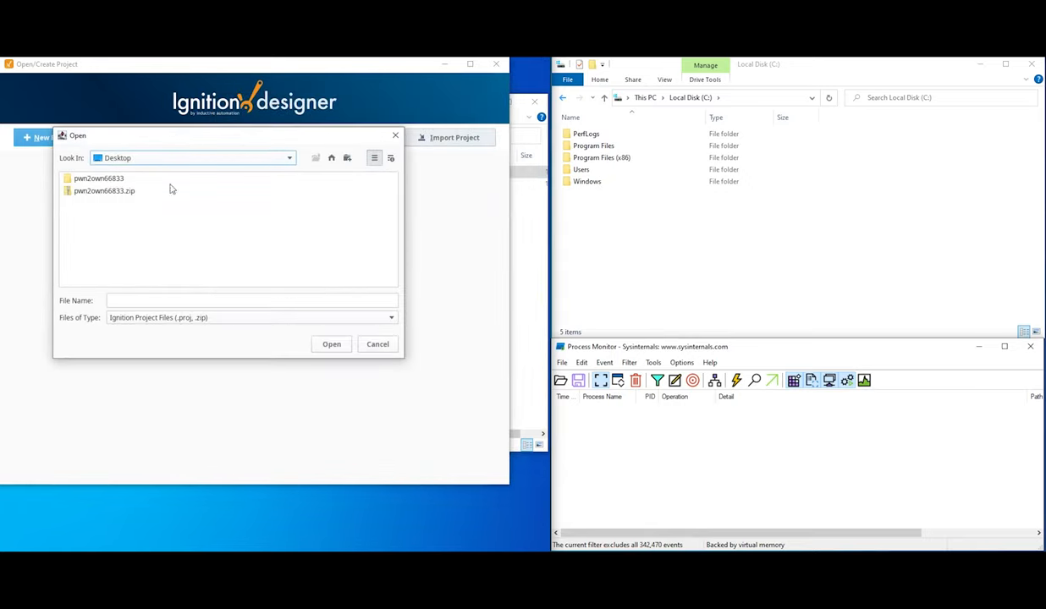
left_click(377, 344)
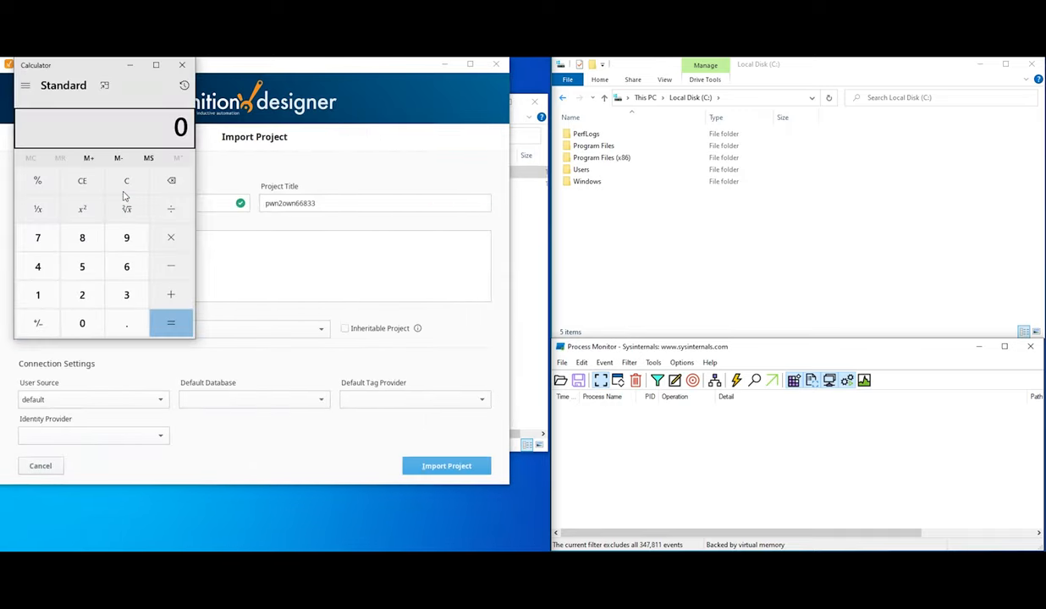
mouse_move(215, 164)
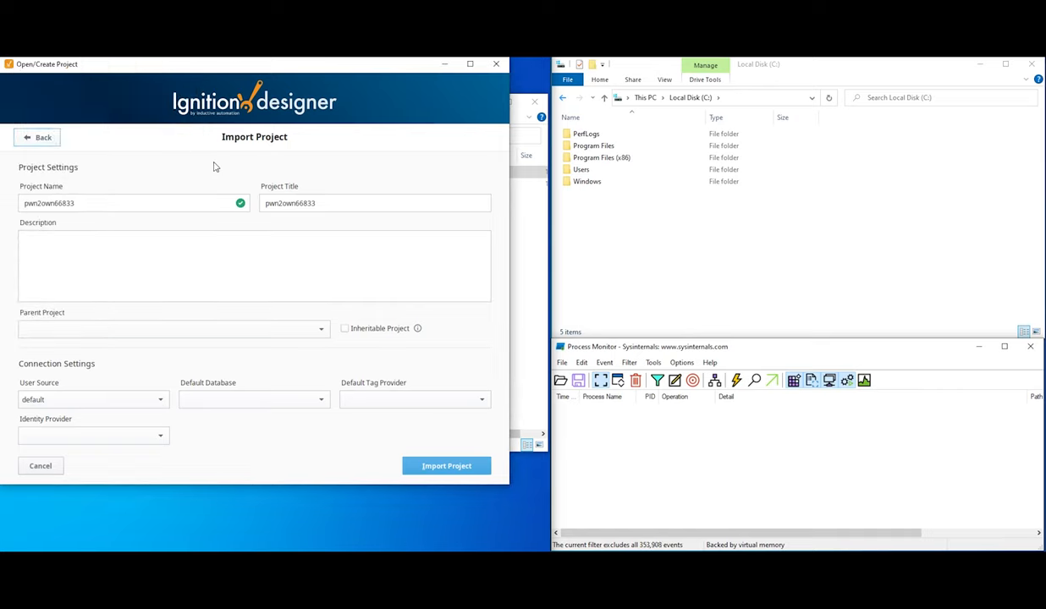
left_click(447, 465)
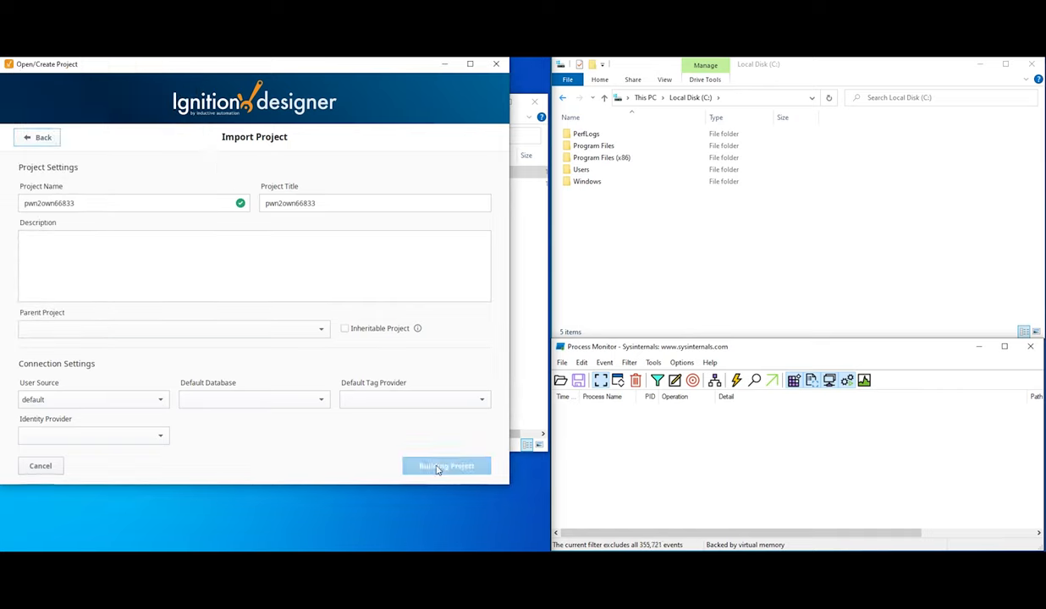